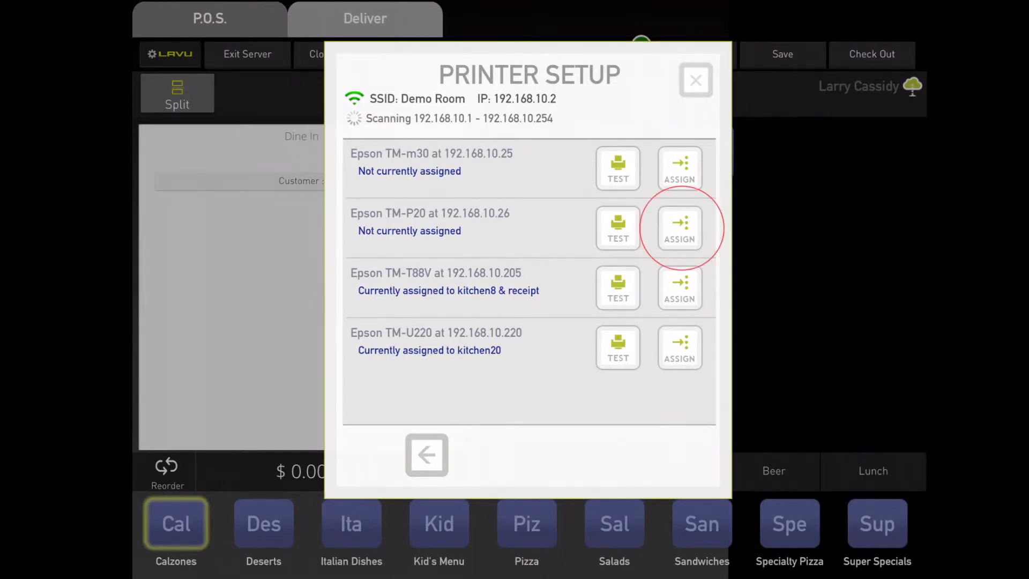
Assign the Epson TM-P20 at 192.168.10.26 as 'Server 1' with model TM-P20 and save.
{"action": "left_click", "coordinate": [679, 228]}
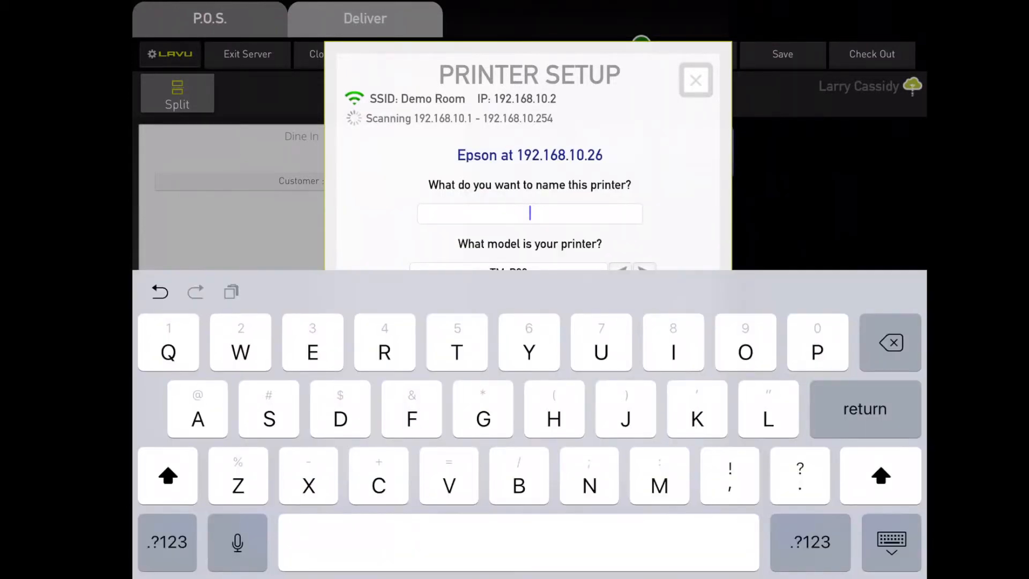
{"action": "type", "text": "Server 1"}
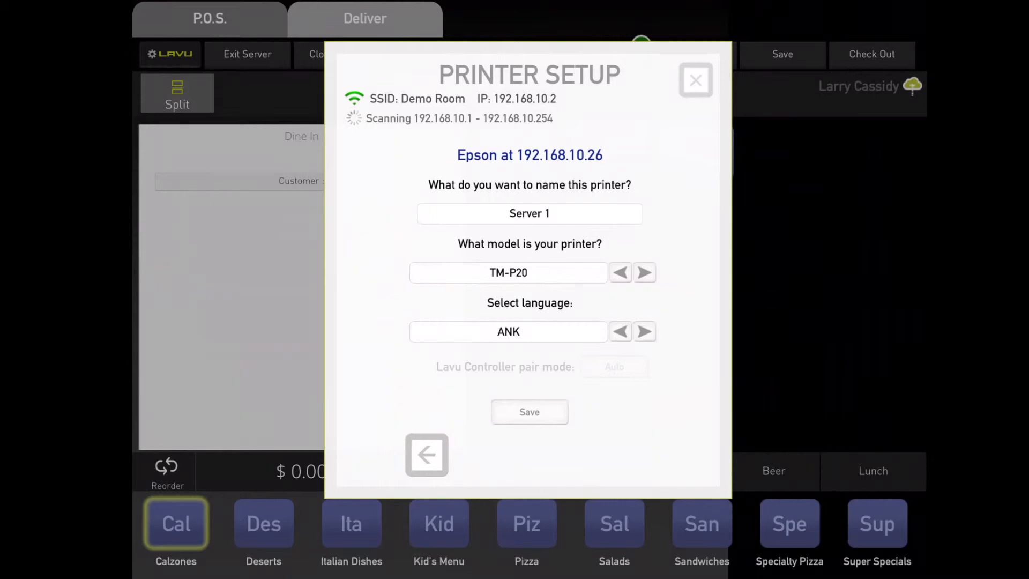
{"action": "left_click", "coordinate": [529, 411]}
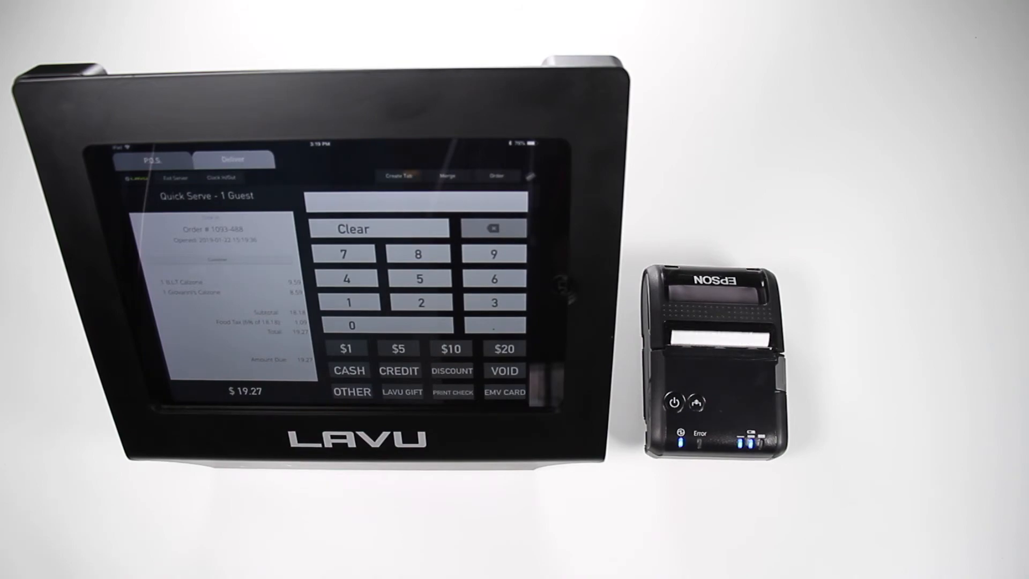
Print the check for the $19.27 two-calzone order on the TM-P20 printer.
{"action": "left_click", "coordinate": [451, 393]}
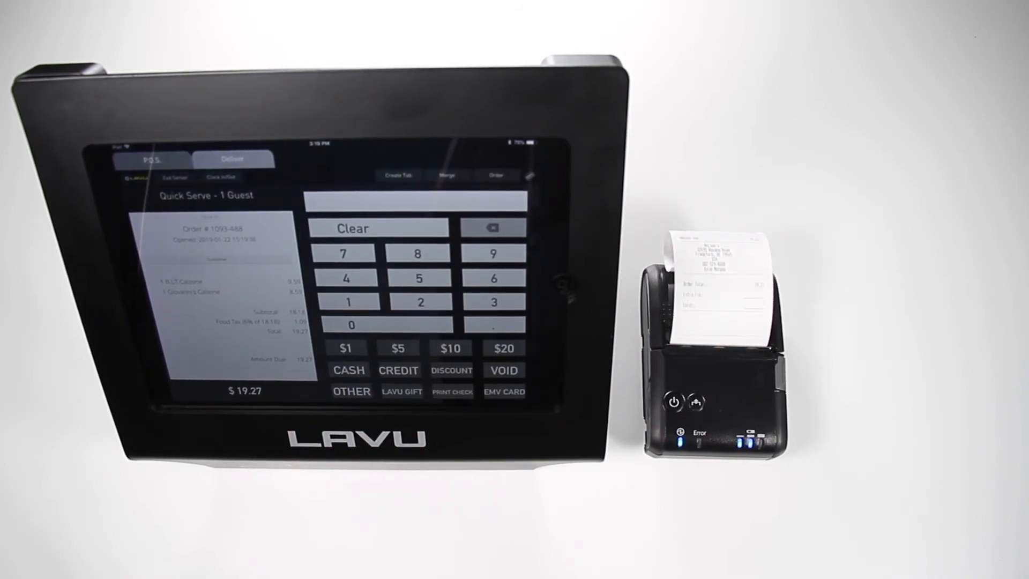